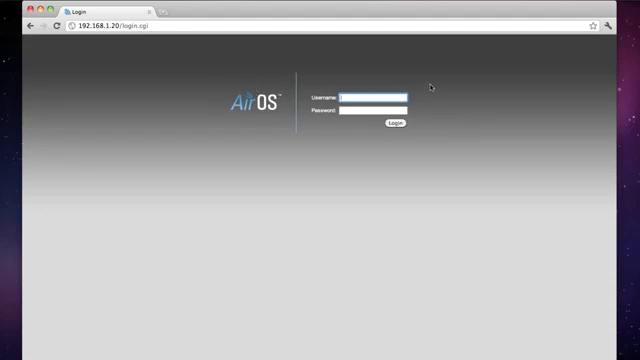
- Log in to the NanoStation M2 web interface as user ubnt
type("ubnt")
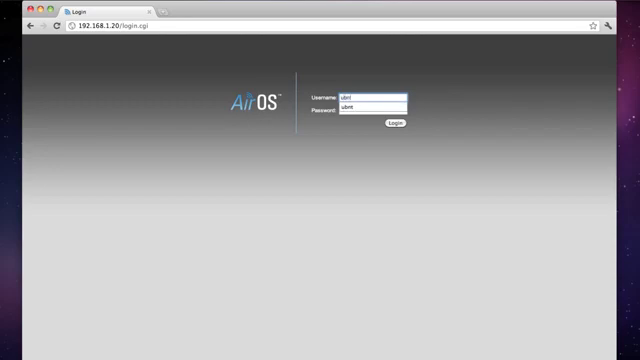
left_click(396, 124)
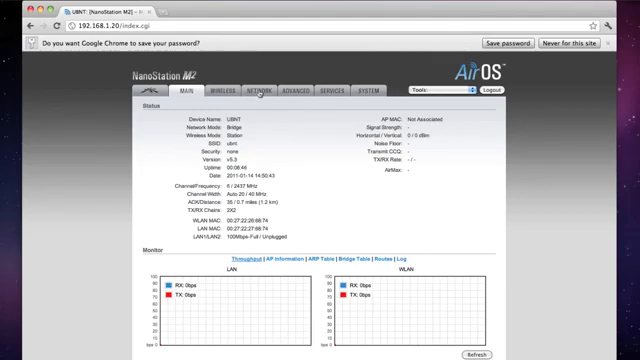
- Switch Network Mode to Router with DHCP WLAN address, then scroll to LAN settings
left_click(267, 92)
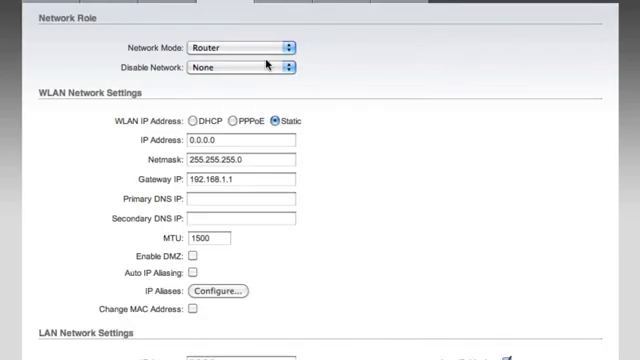
mouse_move(120, 100)
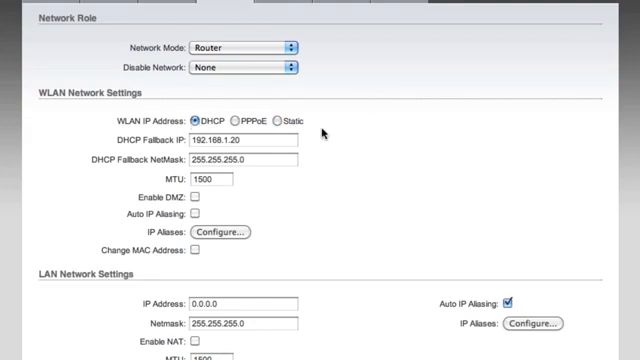
mouse_move(387, 167)
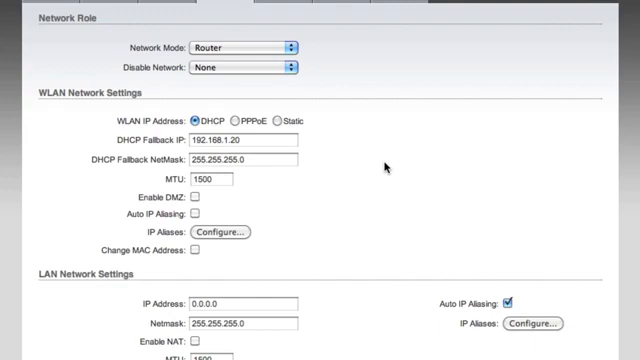
scroll("down", 3)
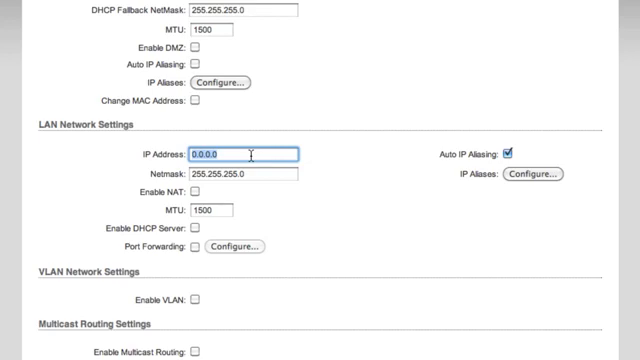
- Give the LAN IP 192.168.10.20 with netmask 255.255.255.0
type("192.168.10.20")
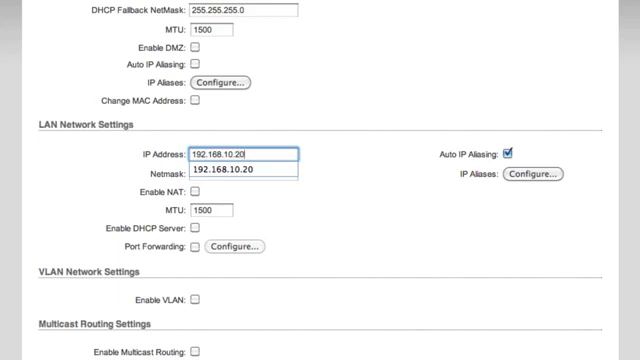
type("255.255.255.0")
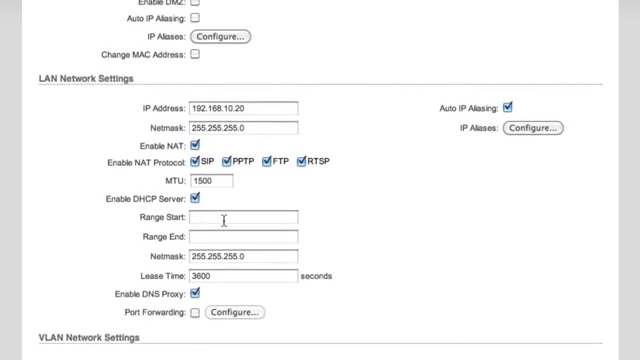
- Enable NAT and the DHCP server with range 192.168.10.100 to 192.168.10.200
left_click(245, 218)
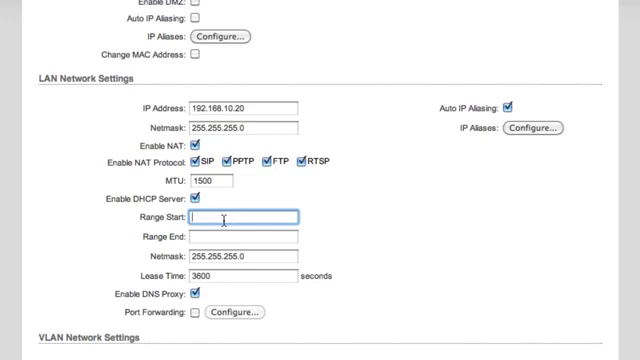
type("192.168.10.100")
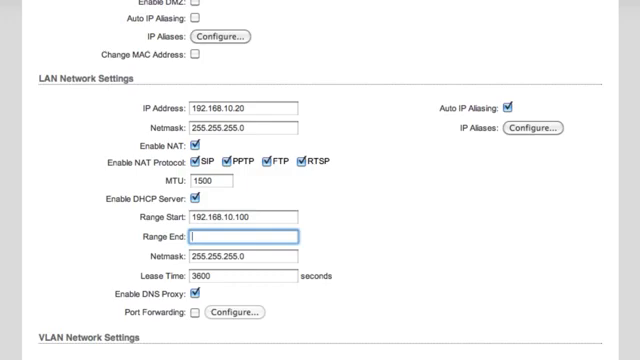
type("192.168.10.200")
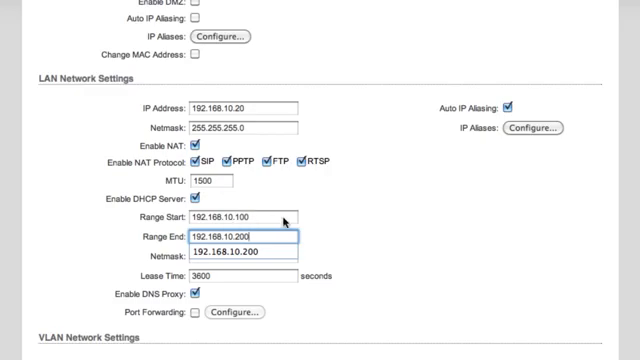
scroll("down", 3)
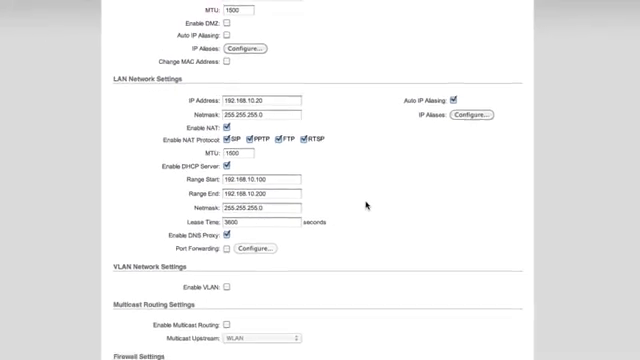
scroll("down", 3)
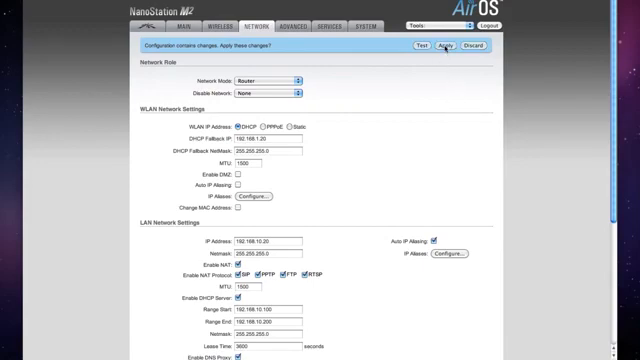
- Apply the Router-mode network changes and log back in after the restart
left_click(446, 47)
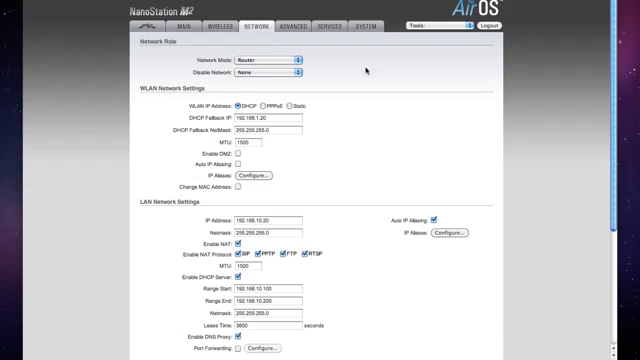
scroll("down", 3)
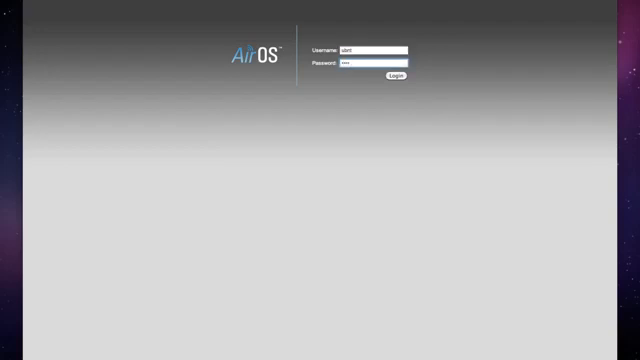
left_click(395, 77)
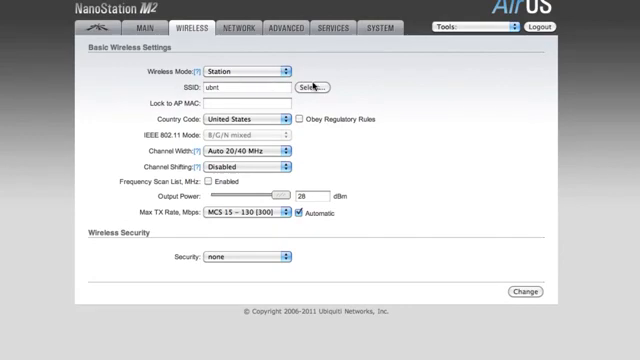
- Run a site survey from the Wireless tab and pick the open guest network
left_click(302, 86)
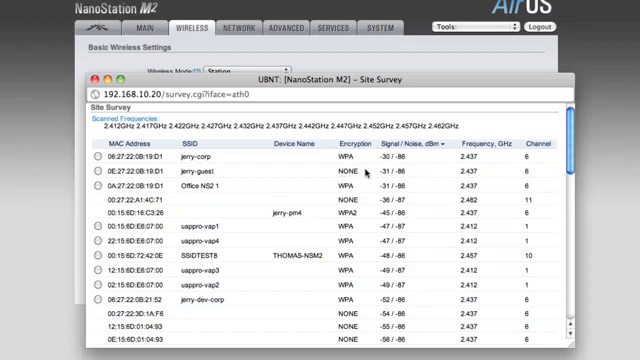
mouse_move(368, 174)
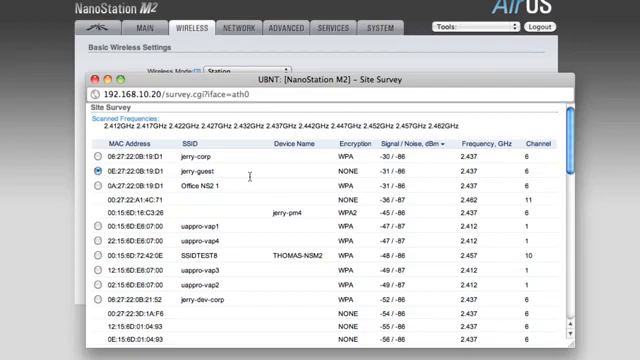
scroll("down", 3)
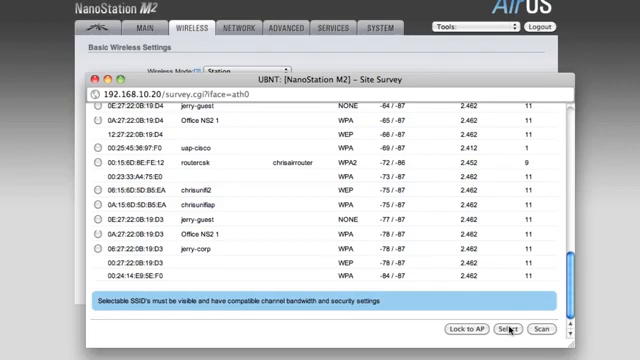
- Use jerry-guest as the SSID and save the station wireless settings
left_click(510, 323)
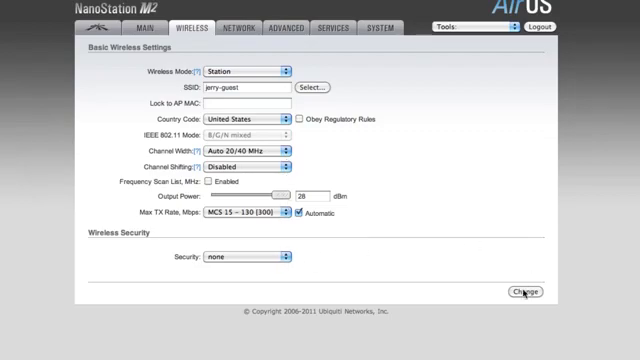
left_click(517, 292)
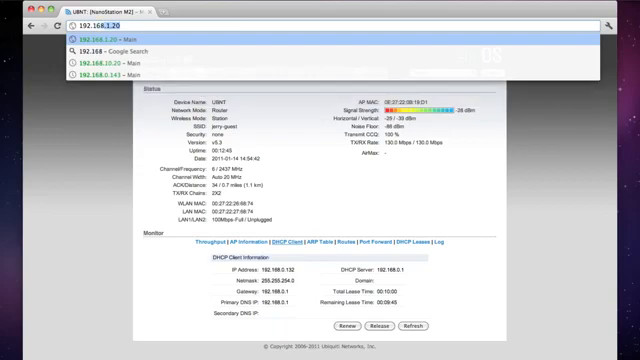
- Reopen the device at 192.168.10.20 and rerun the access point survey
type("192.168.10.20")
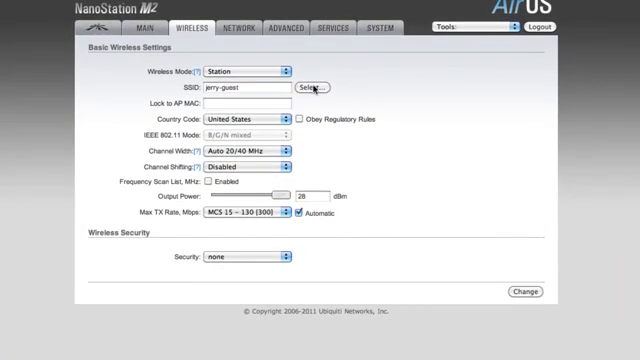
left_click(311, 87)
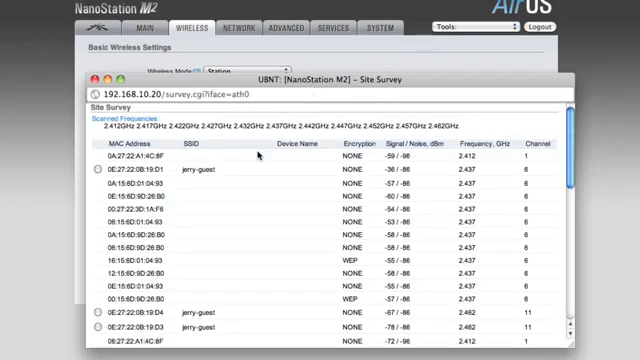